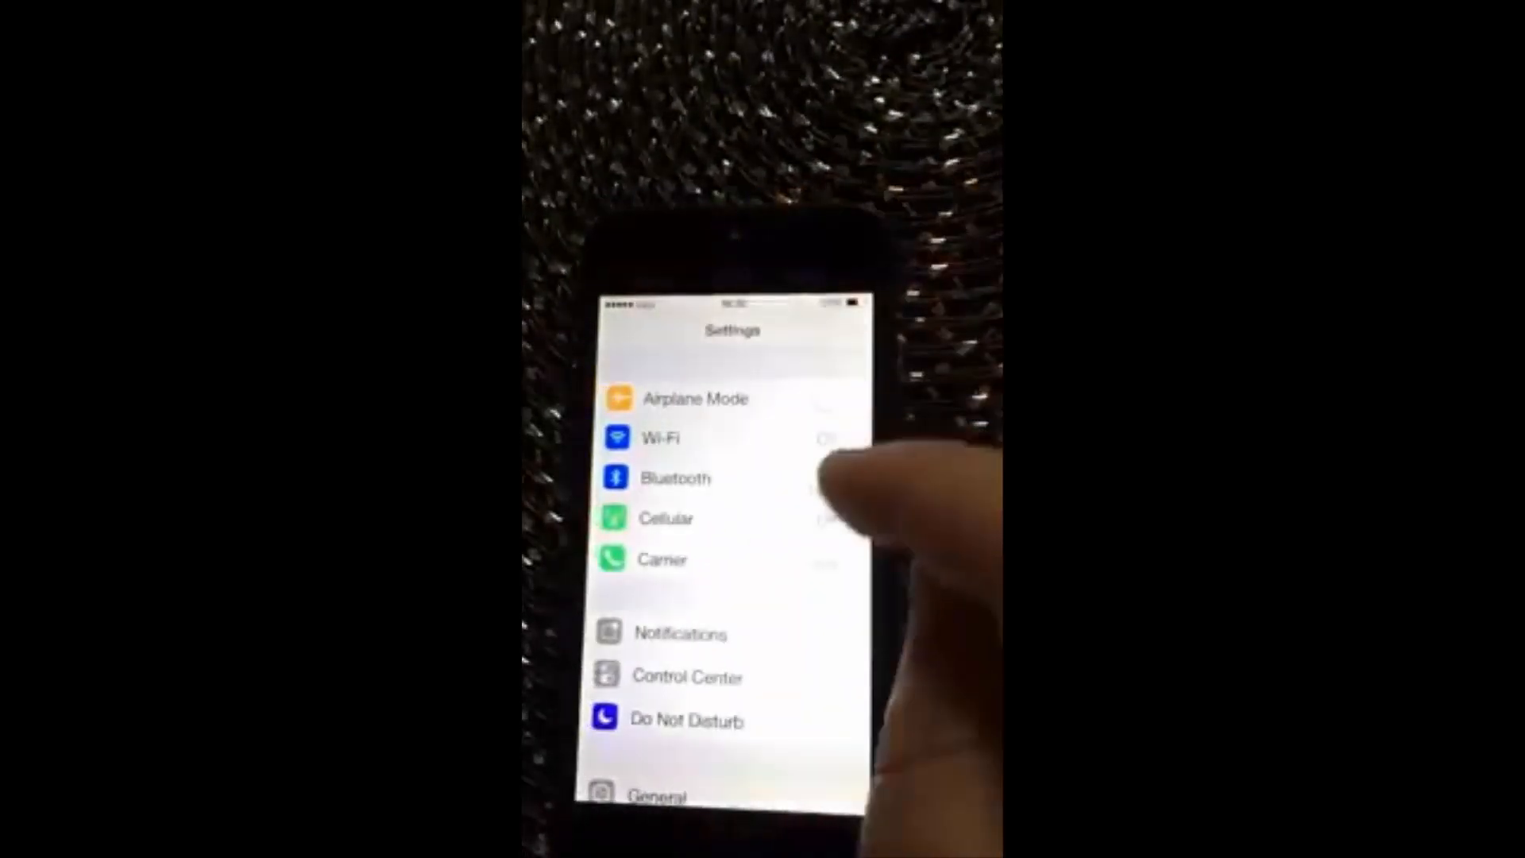
Open Personal Hotspot's Wi-Fi Password screen and focus the password field with the 123 keyboard.
left_click(666, 517)
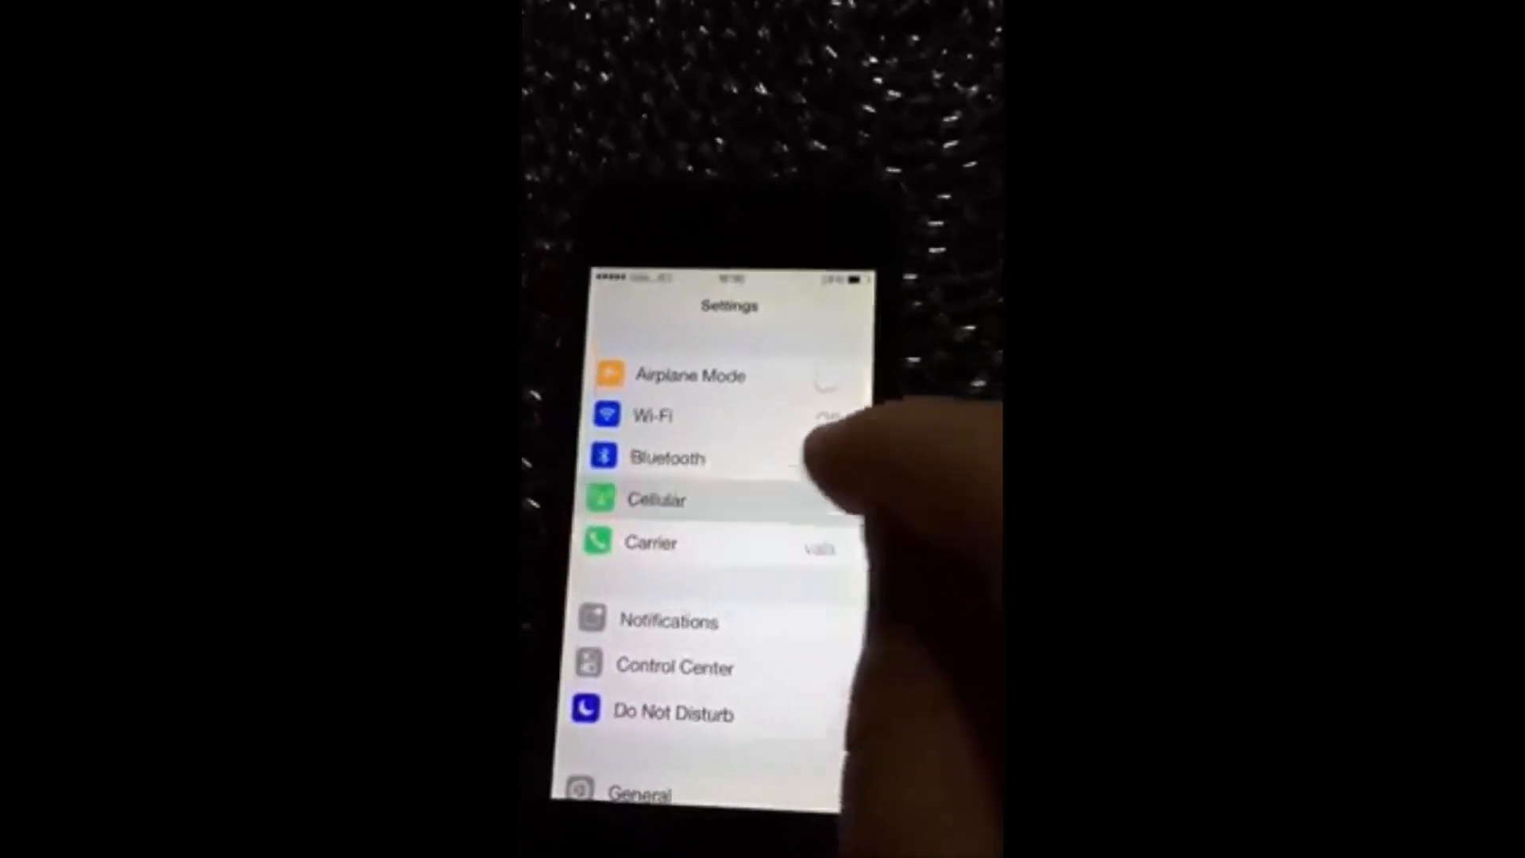
left_click(657, 499)
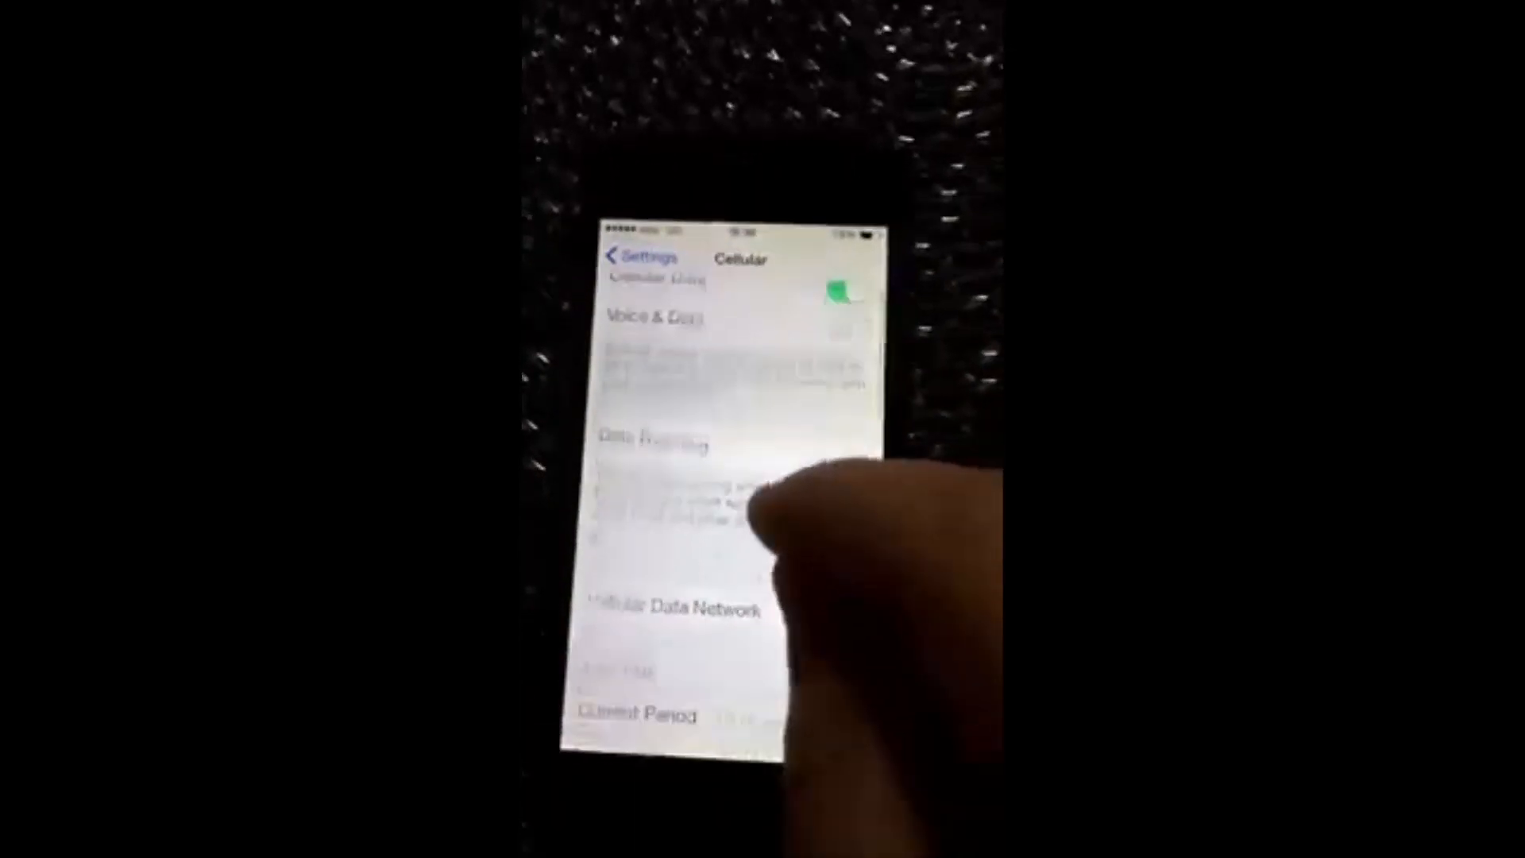
left_click(685, 608)
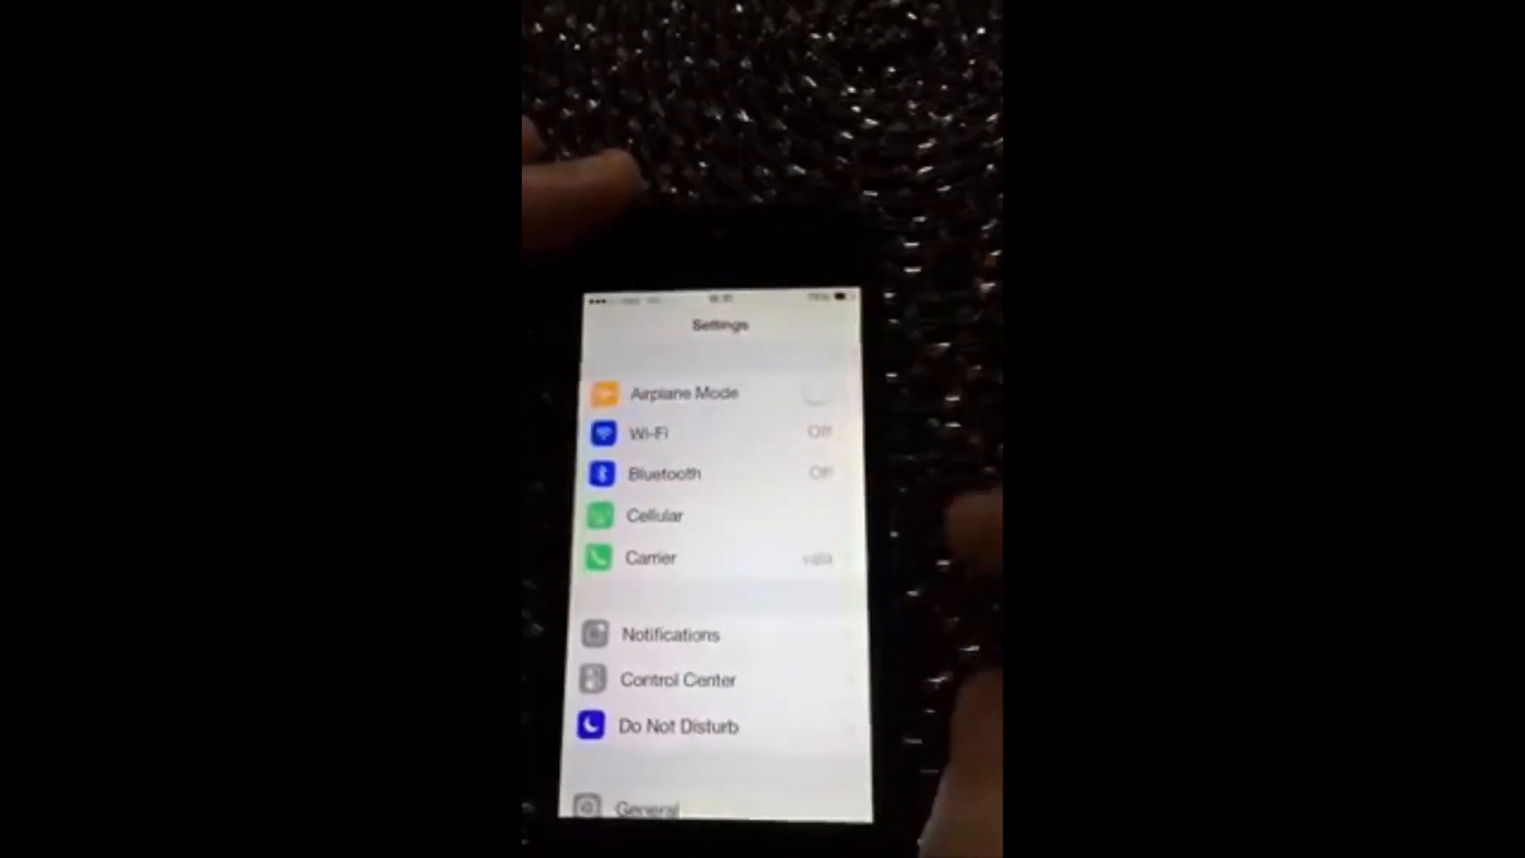
left_click(654, 515)
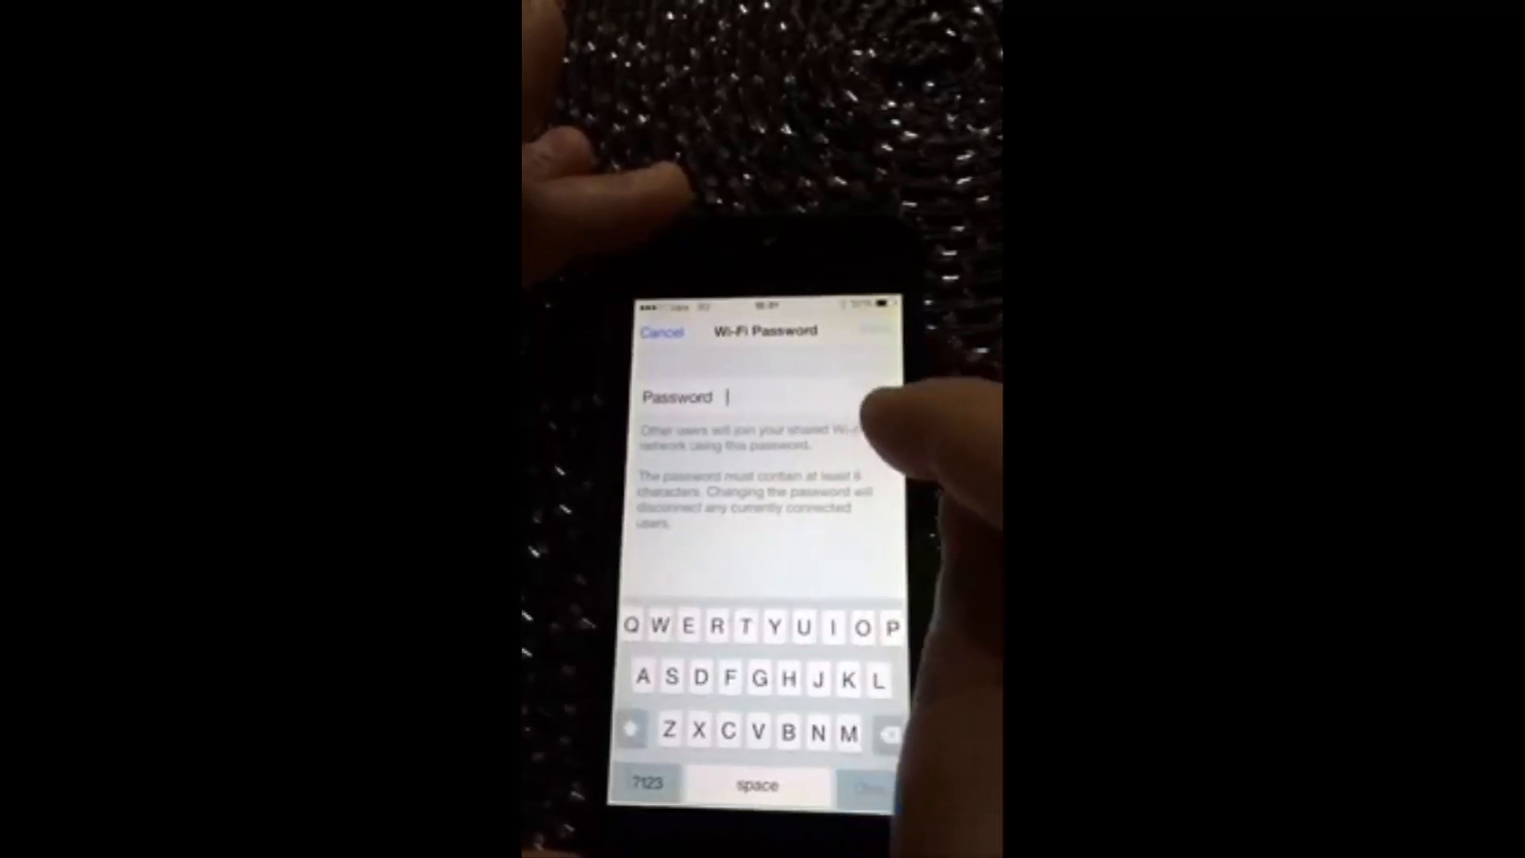
left_click(658, 784)
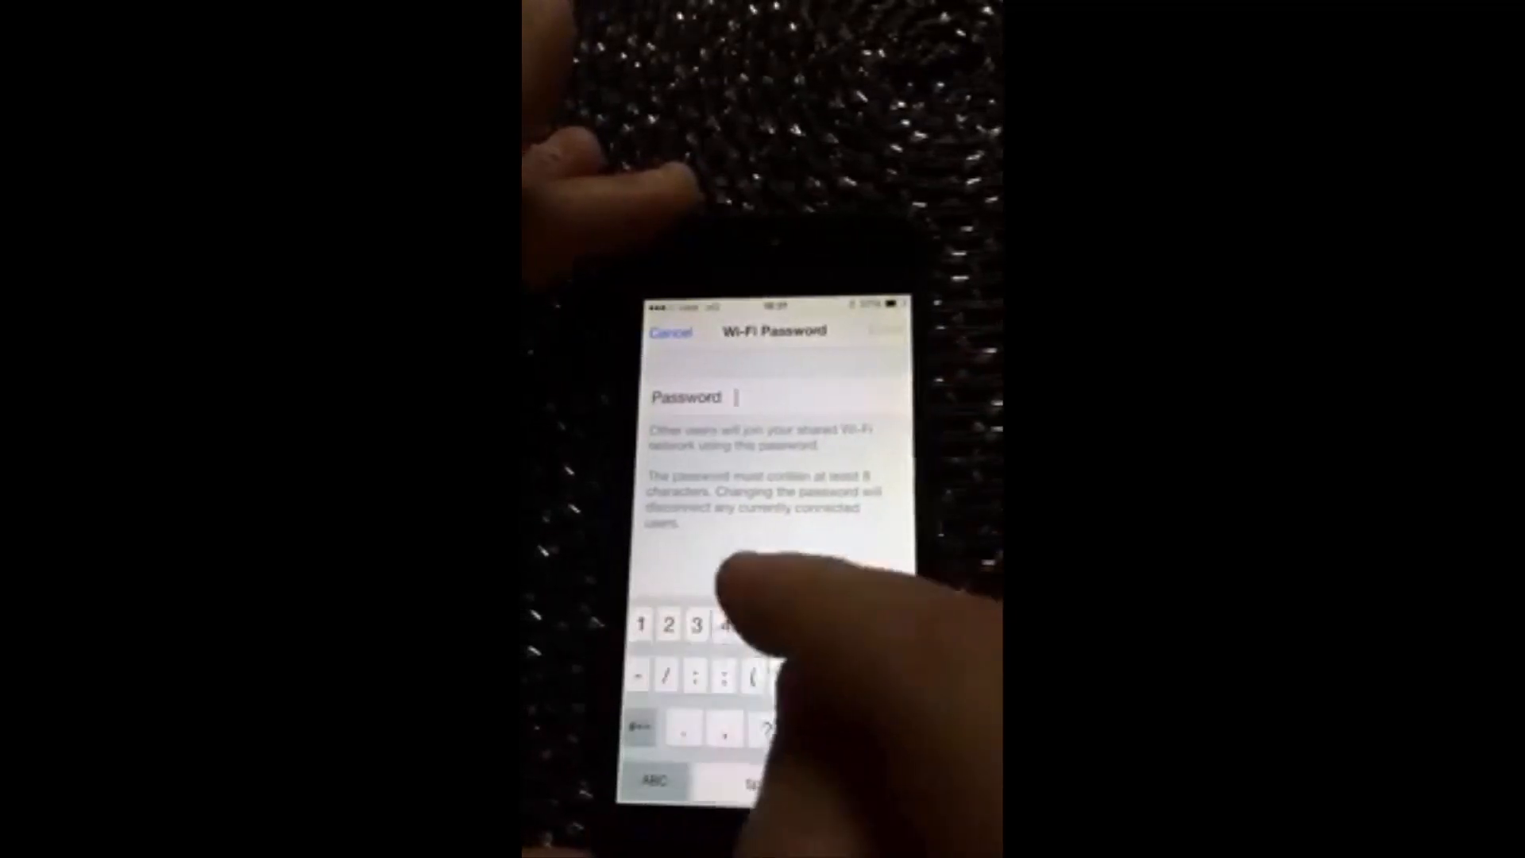